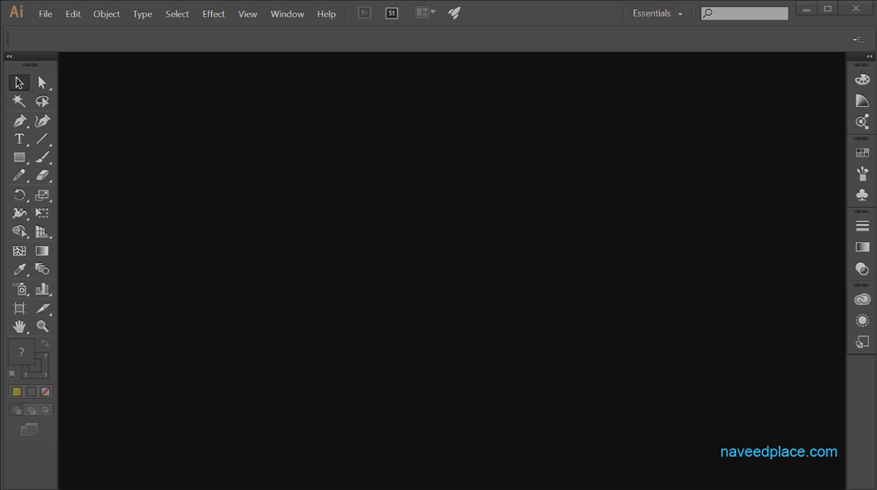
mouse_move(67, 101)
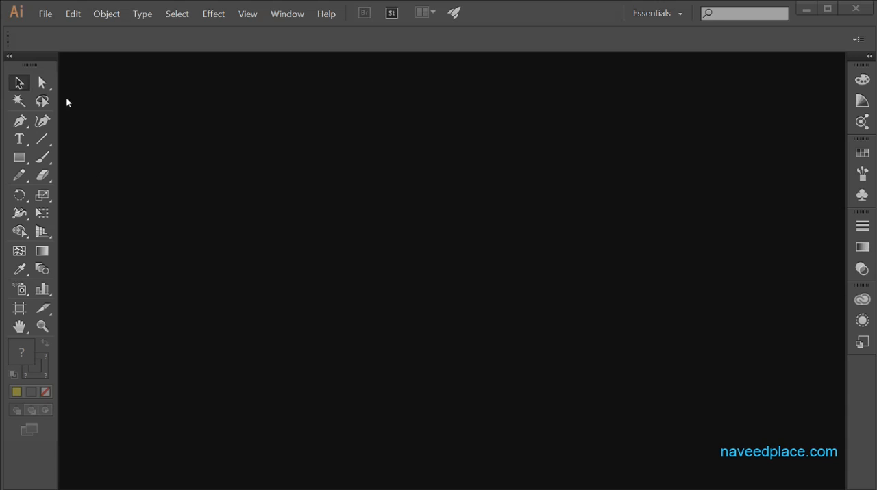
mouse_move(152, 111)
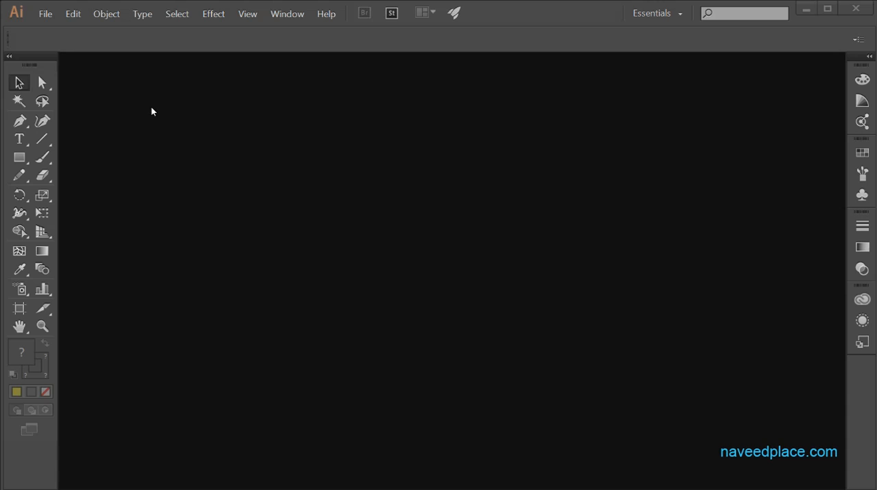
mouse_move(81, 42)
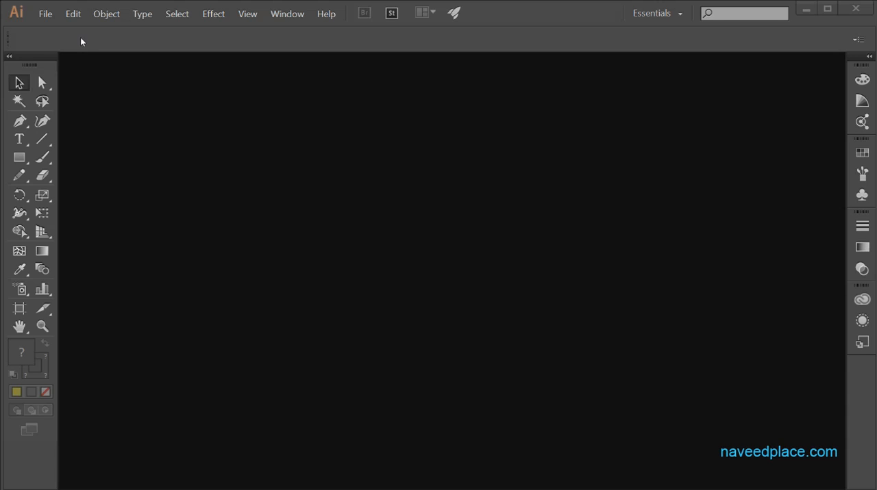
mouse_move(98, 74)
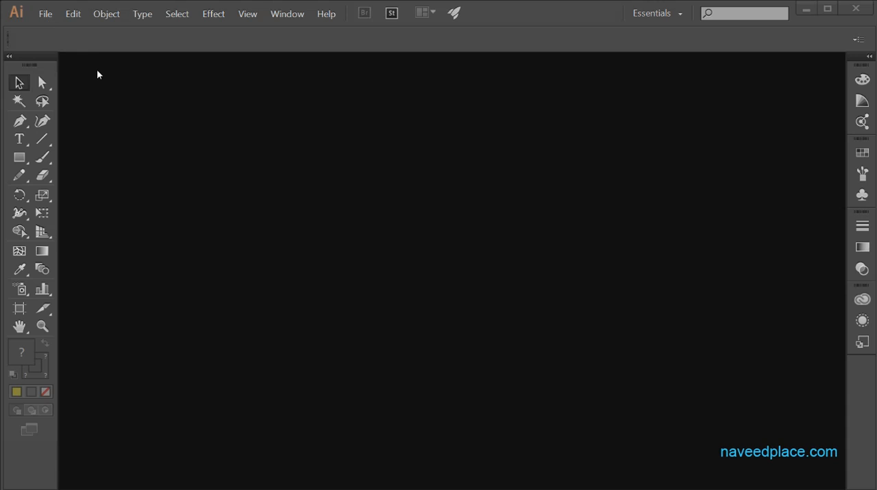
mouse_move(102, 114)
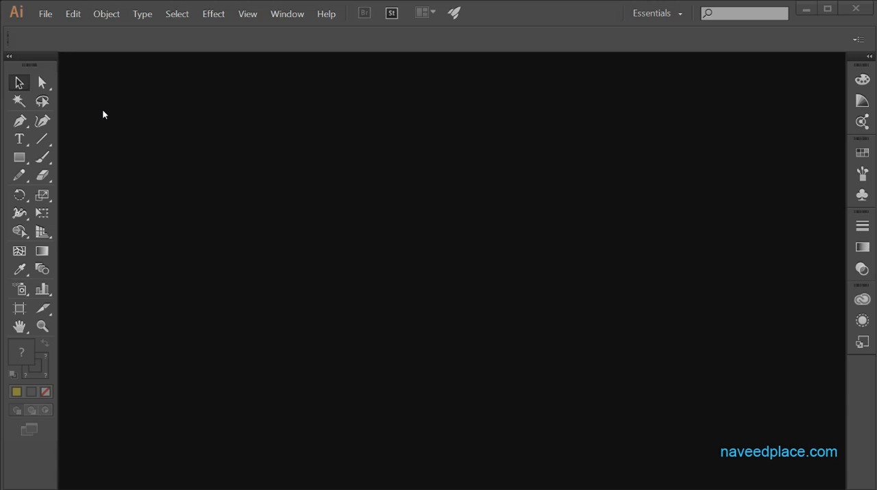
mouse_move(192, 247)
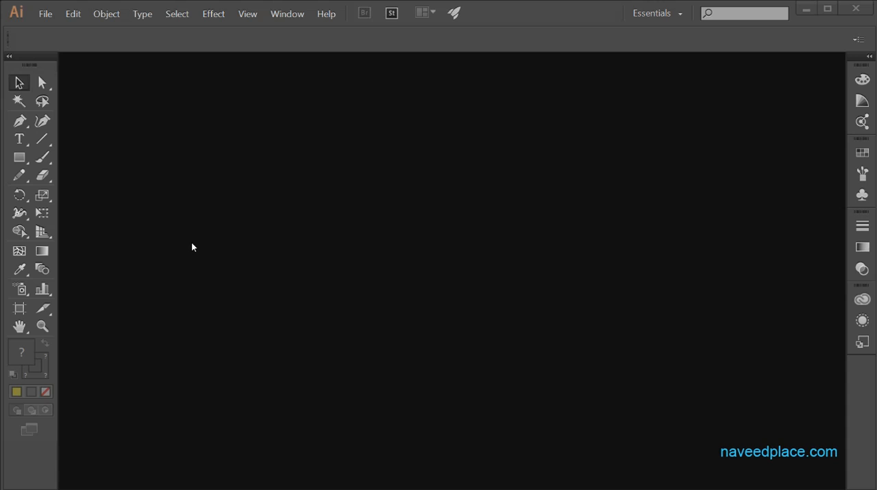
mouse_move(200, 248)
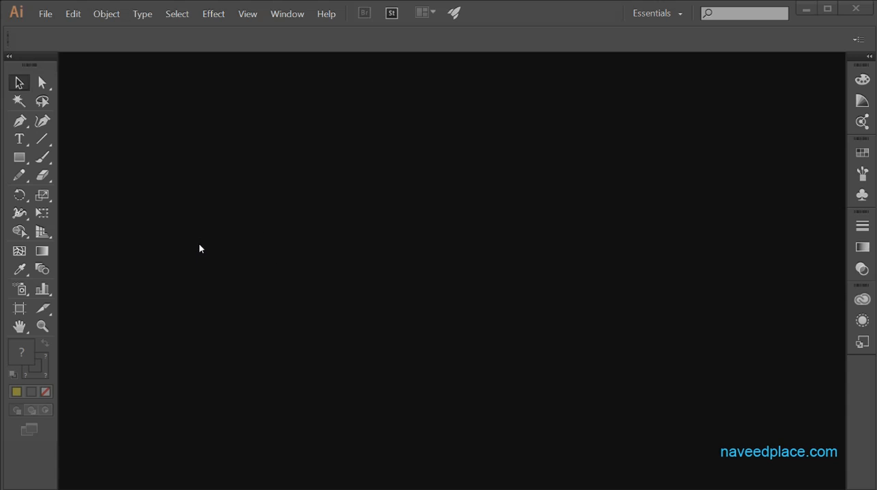
mouse_move(272, 243)
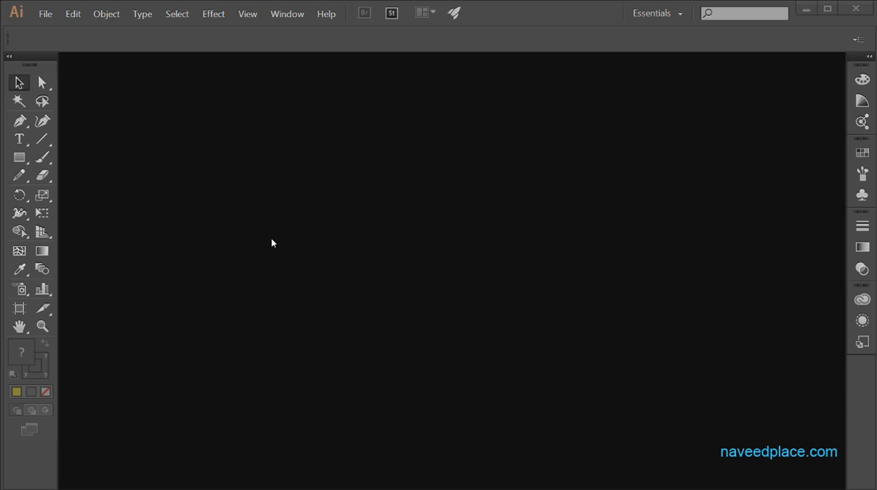
mouse_move(202, 130)
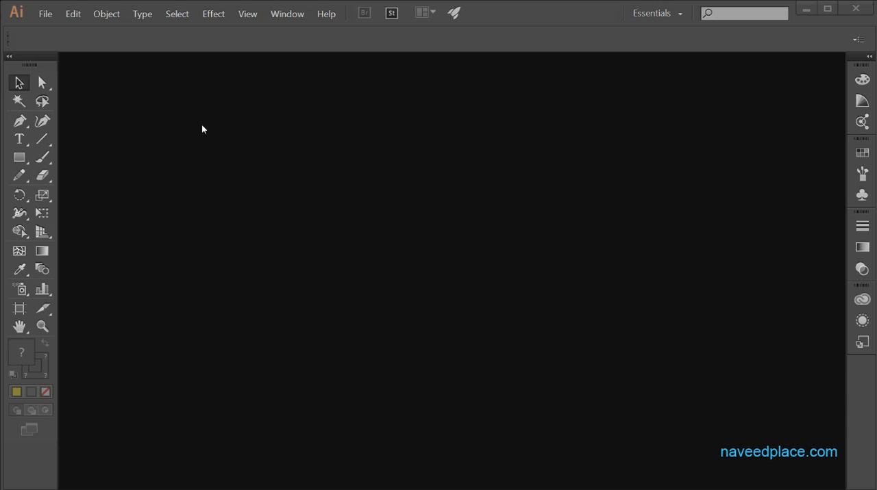
mouse_move(175, 203)
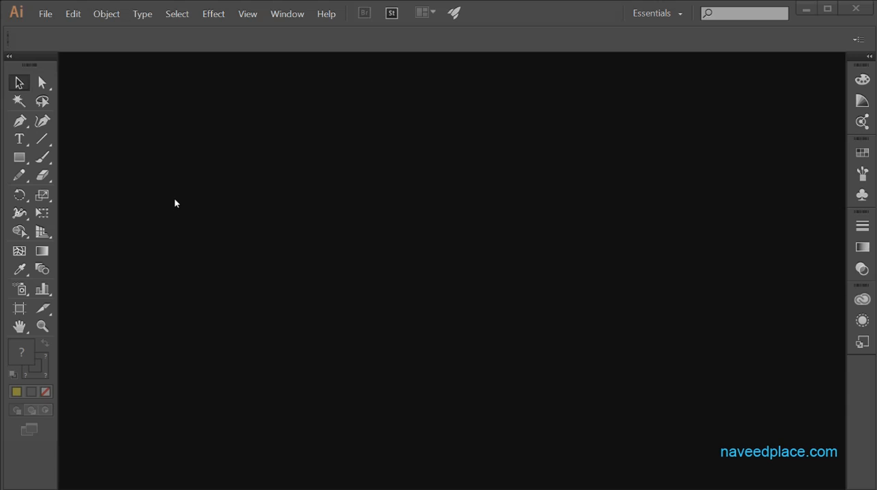
mouse_move(213, 167)
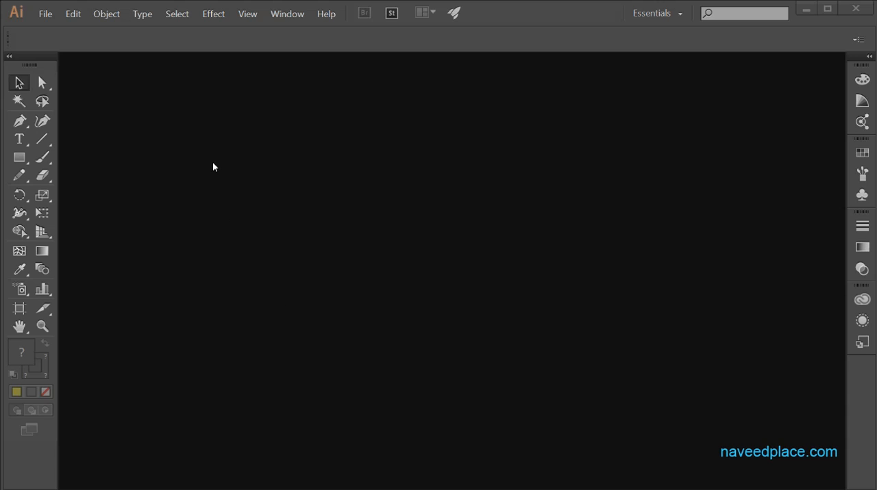
mouse_move(219, 408)
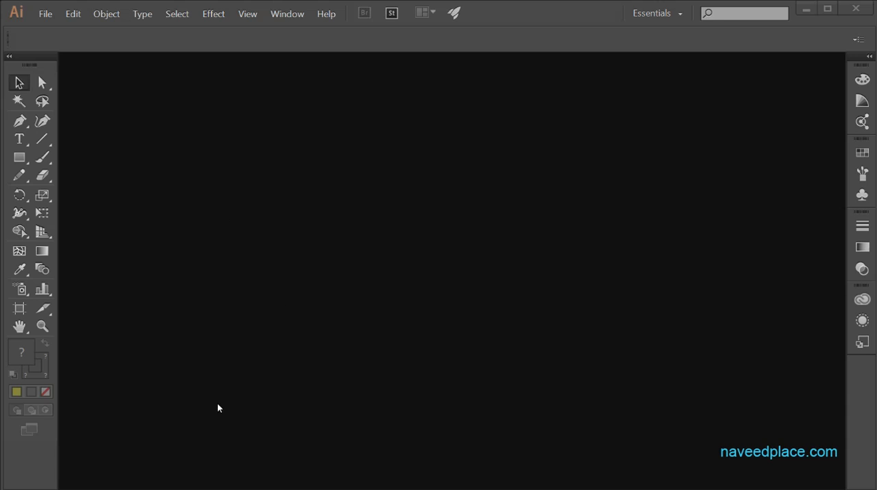
mouse_move(293, 286)
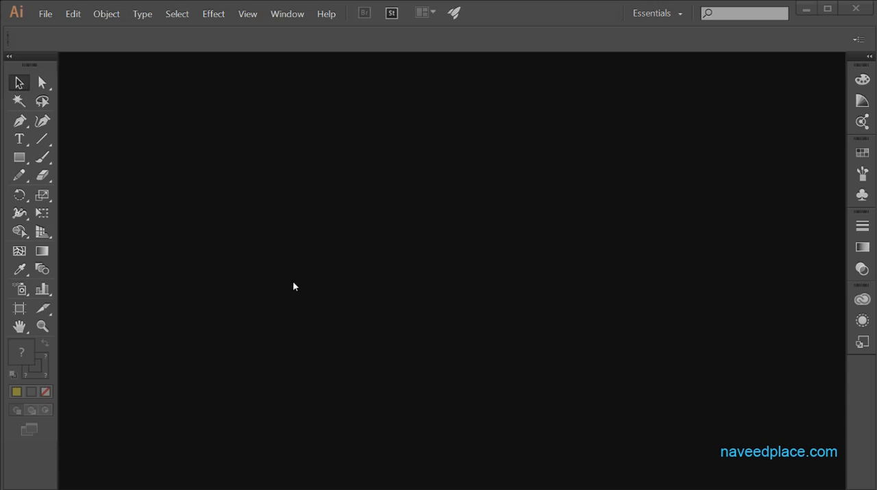
mouse_move(341, 298)
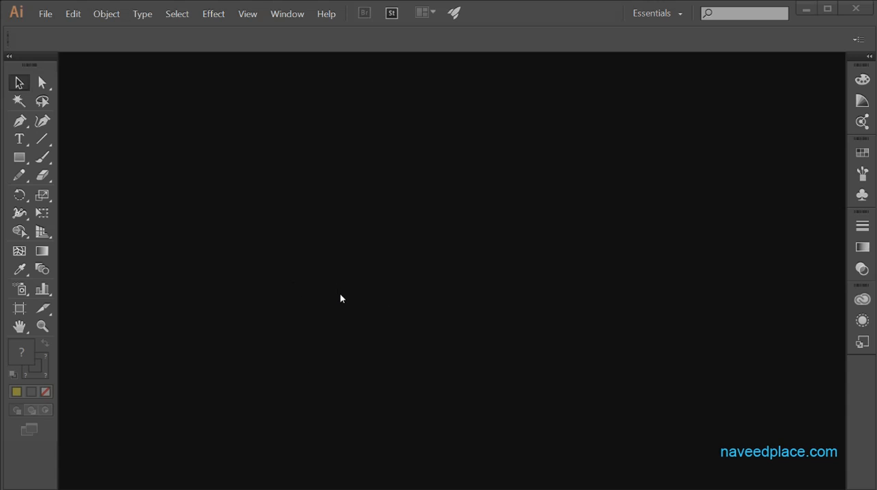
mouse_move(192, 174)
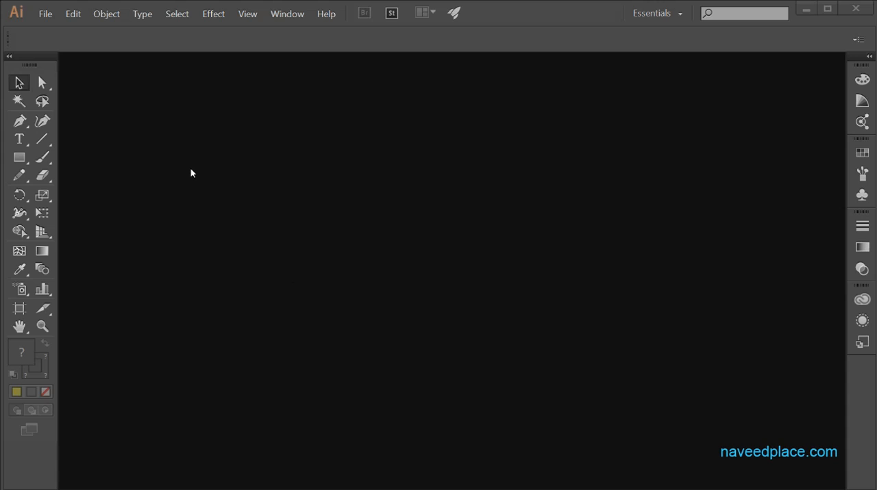
mouse_move(157, 127)
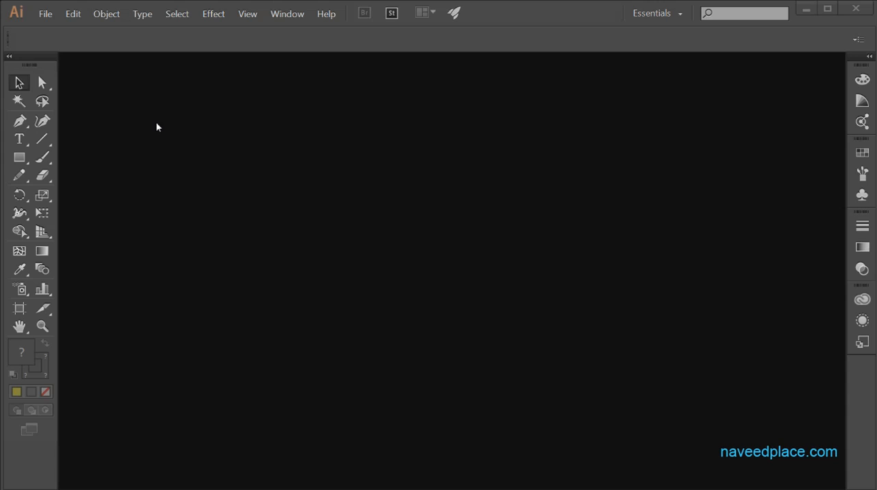
mouse_move(66, 36)
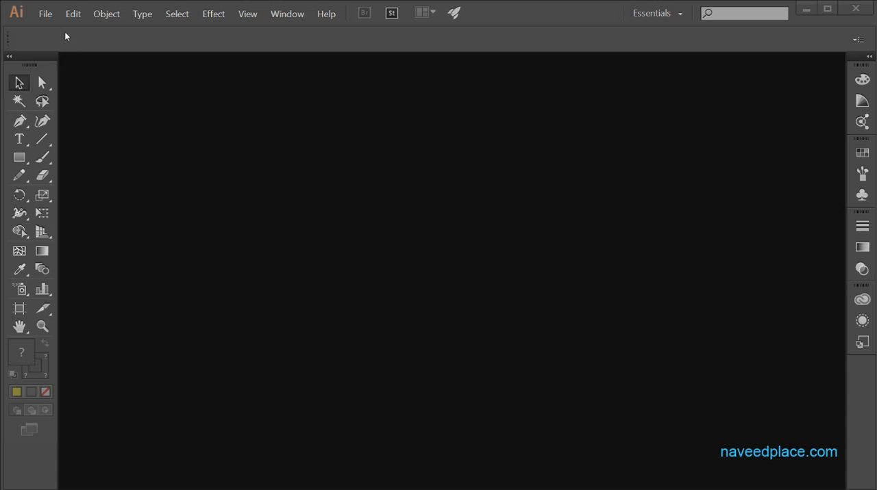
mouse_move(102, 73)
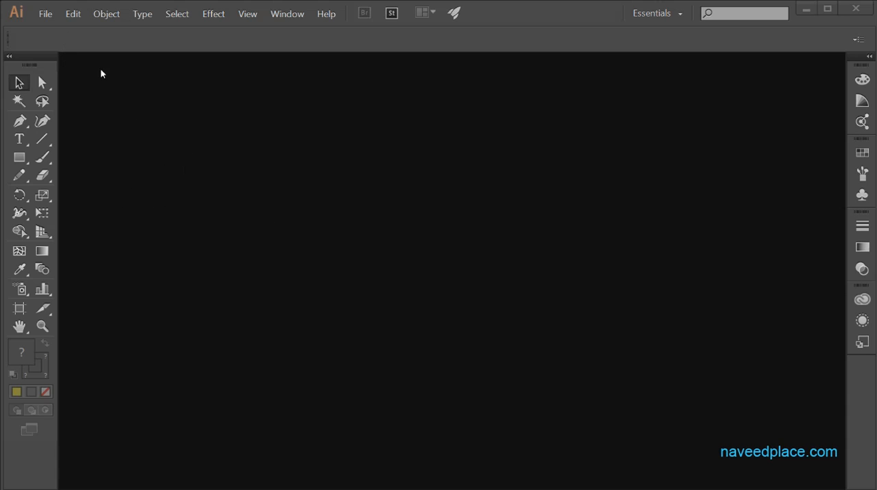
mouse_move(54, 24)
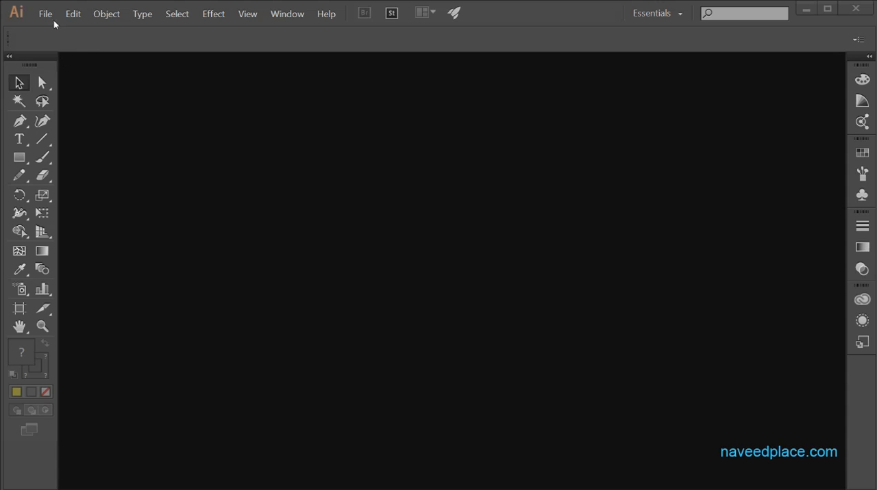
Step: Start a new document from the File menu and name it 'naveed'
left_click(46, 13)
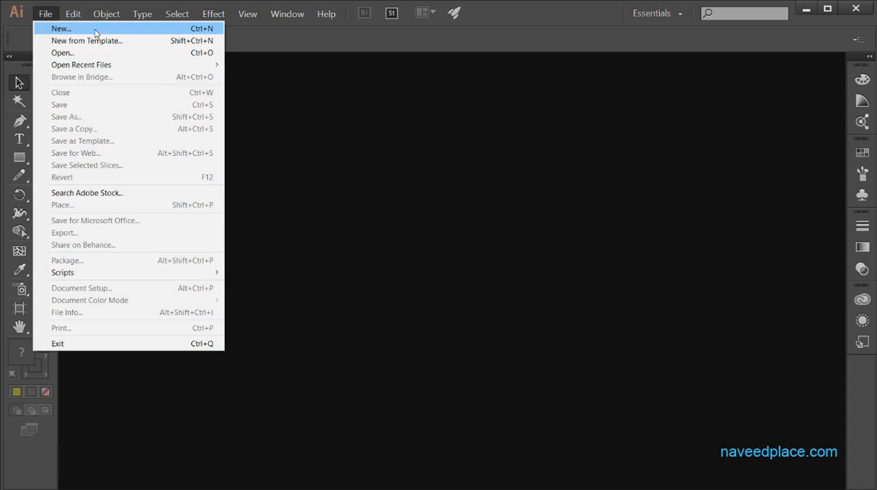
left_click(61, 28)
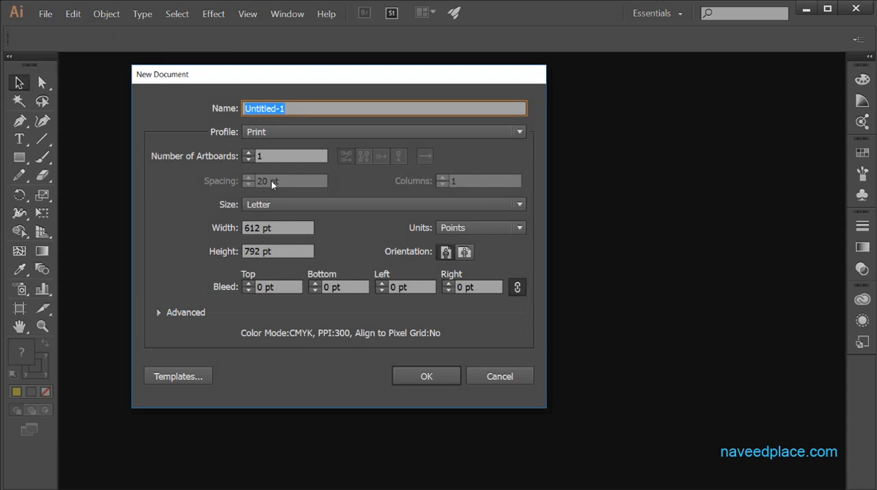
mouse_move(434, 368)
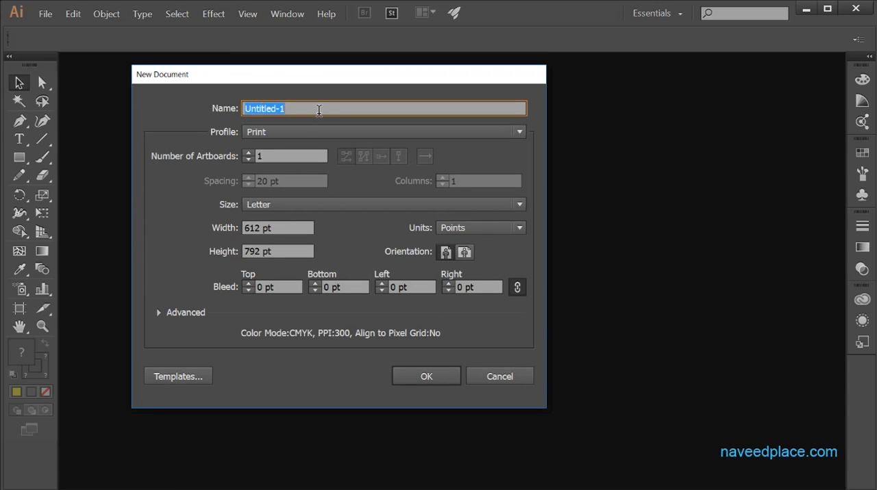
mouse_move(267, 123)
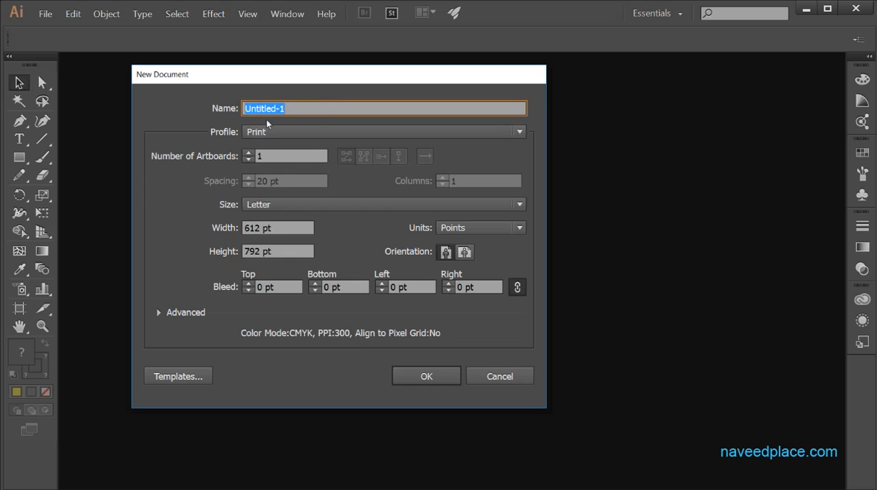
mouse_move(207, 110)
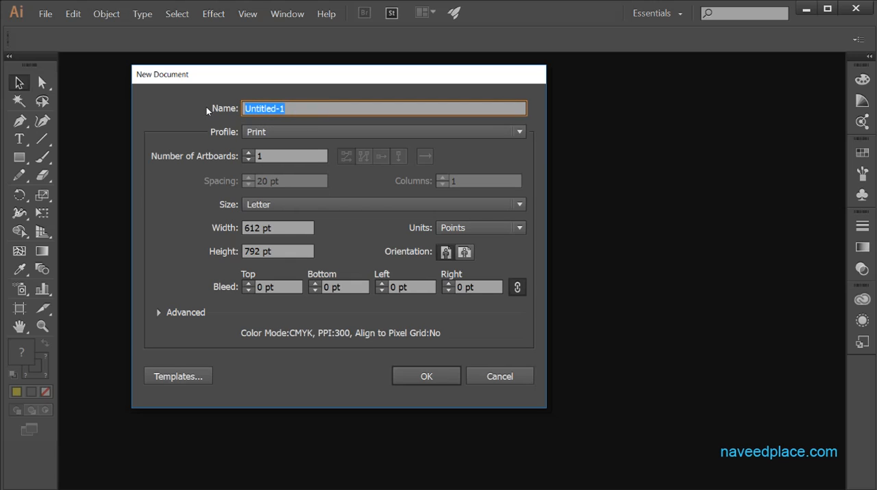
type("naveed")
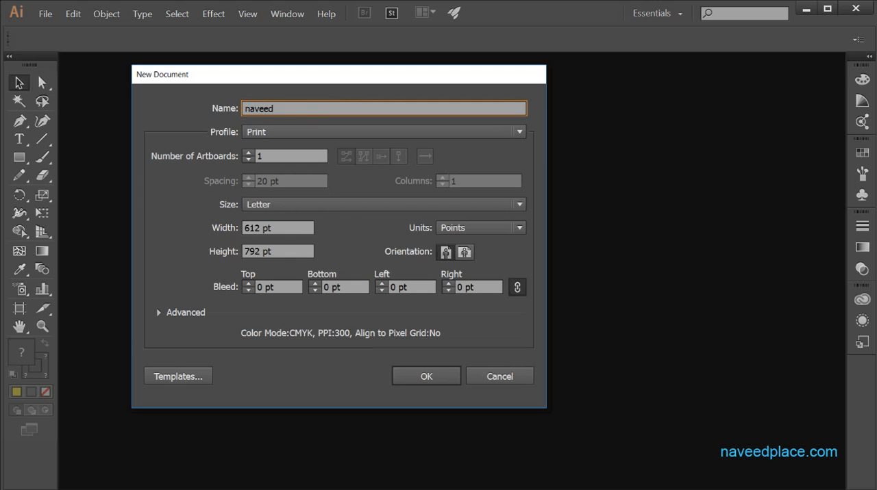
mouse_move(232, 108)
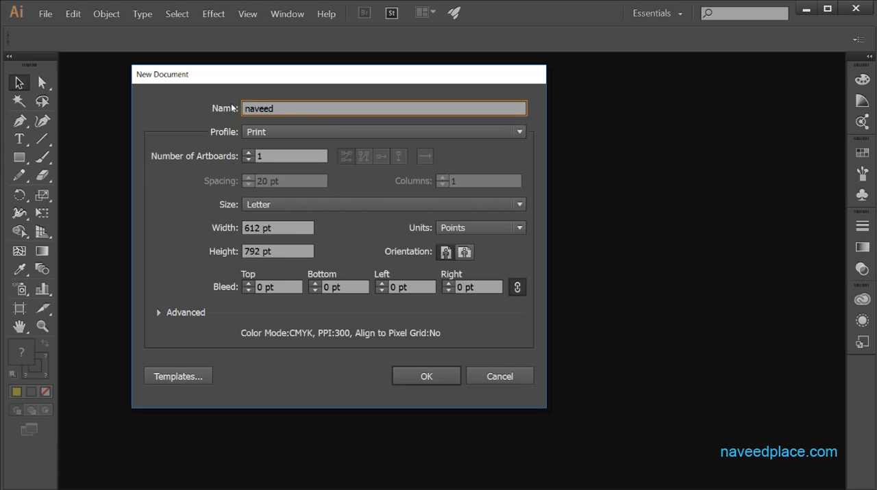
mouse_move(271, 137)
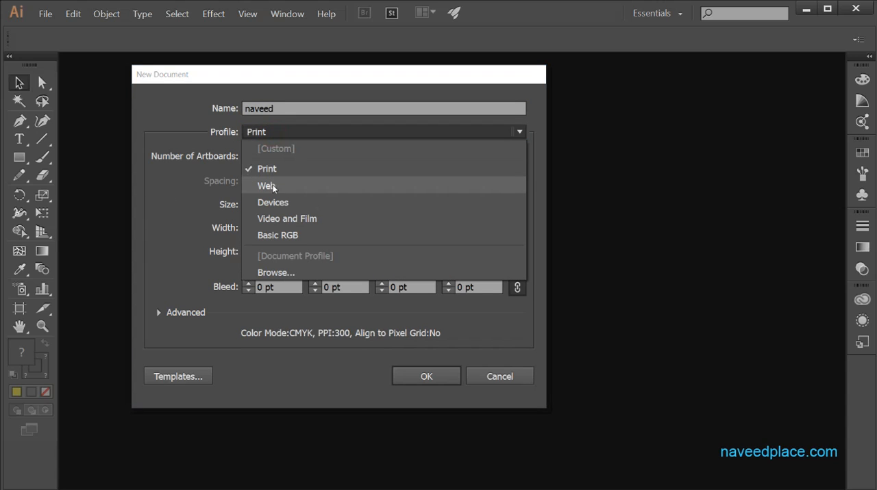
mouse_move(281, 235)
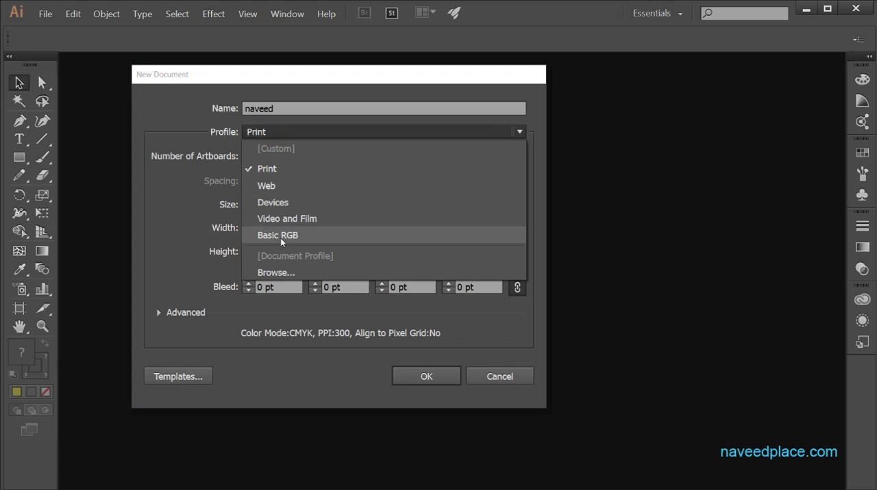
mouse_move(302, 242)
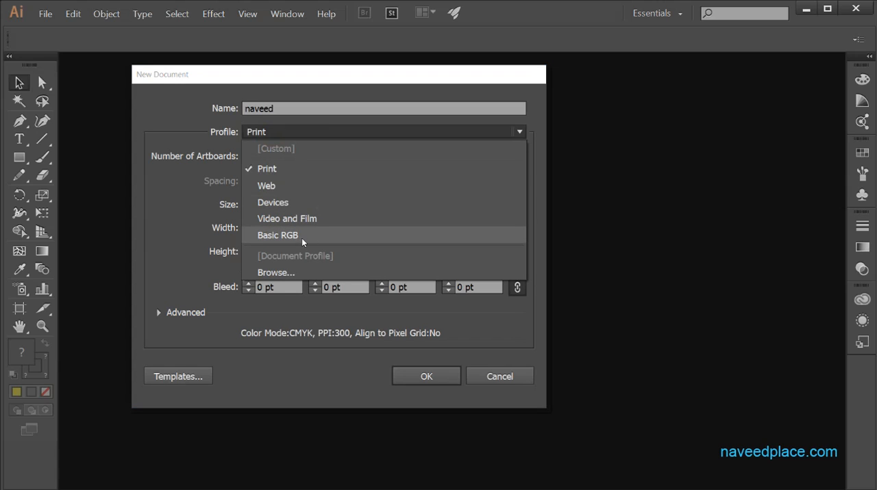
mouse_move(293, 175)
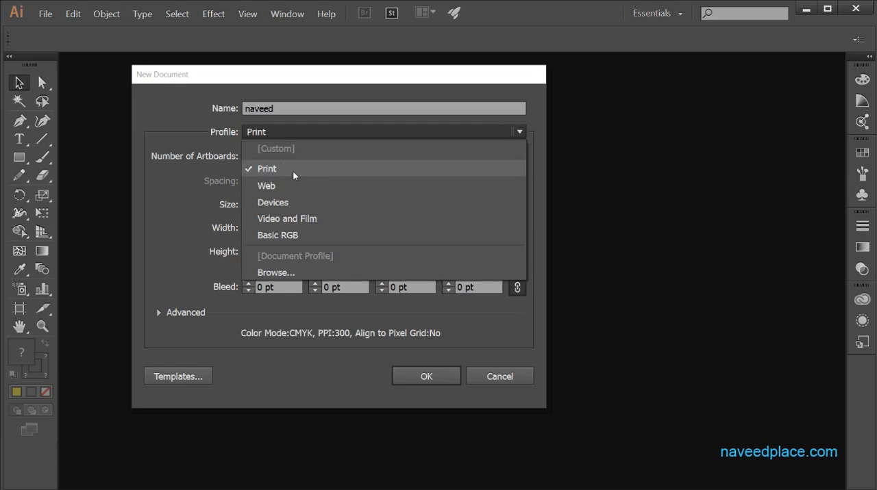
mouse_move(276, 179)
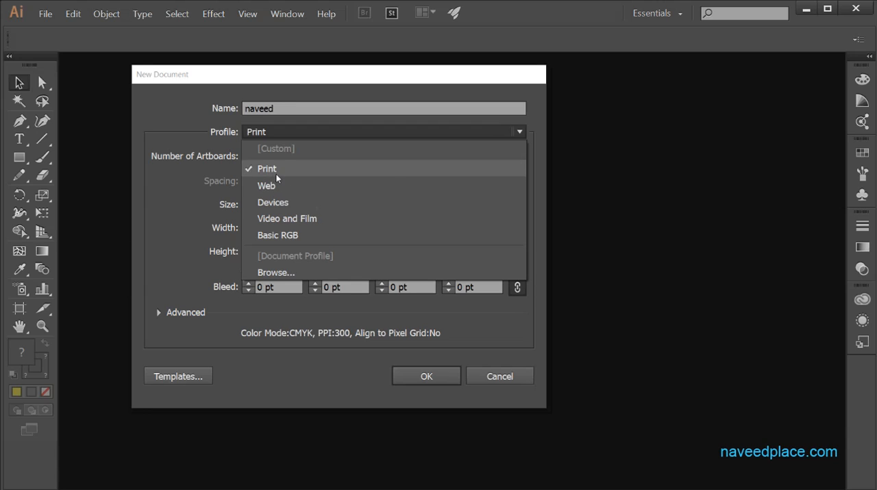
Step: Keep the Print profile with one artboard and show the page size list
left_click(267, 168)
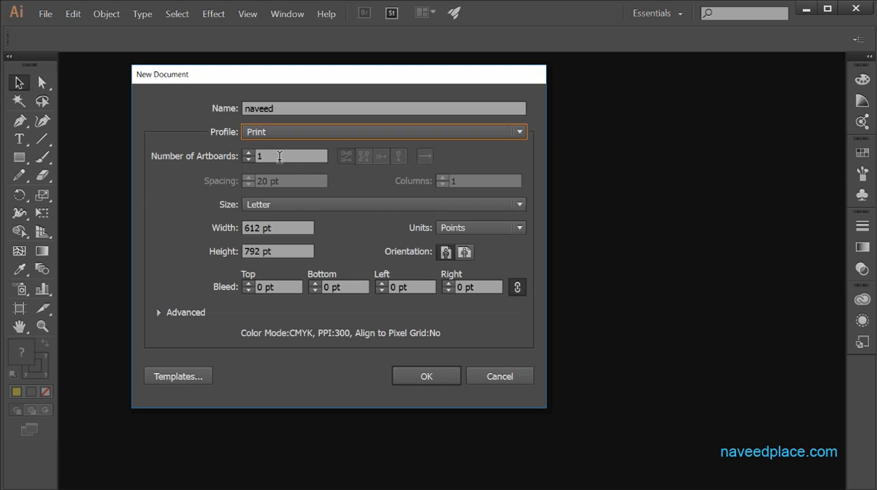
left_click(285, 156)
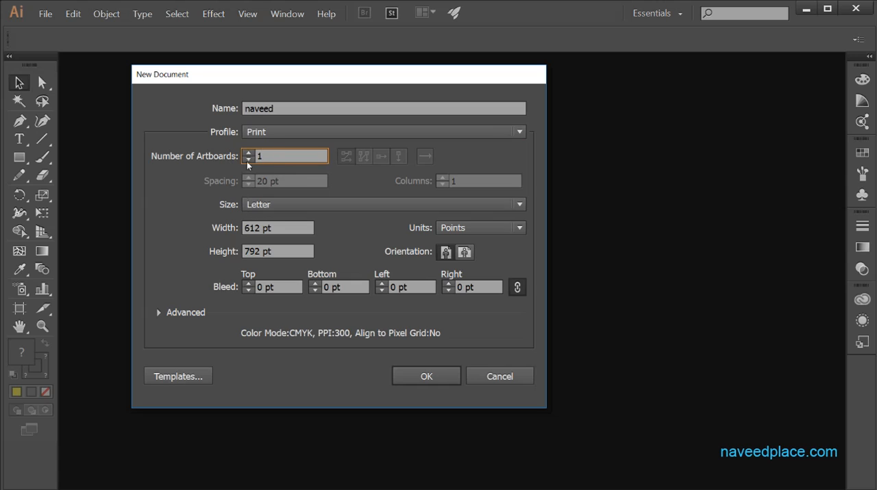
mouse_move(24, 316)
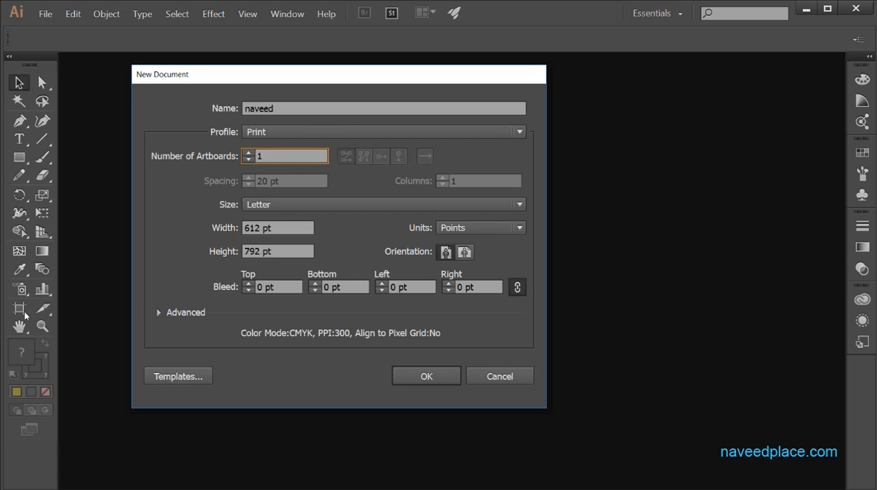
mouse_move(190, 224)
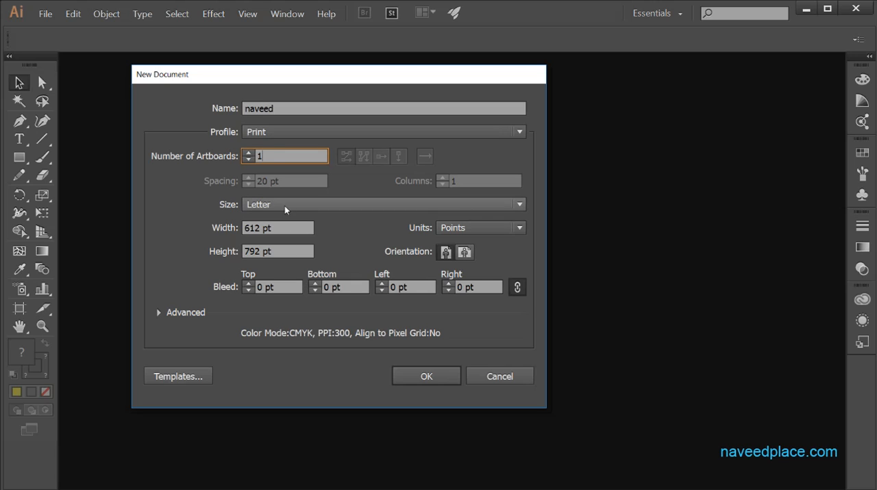
mouse_move(281, 211)
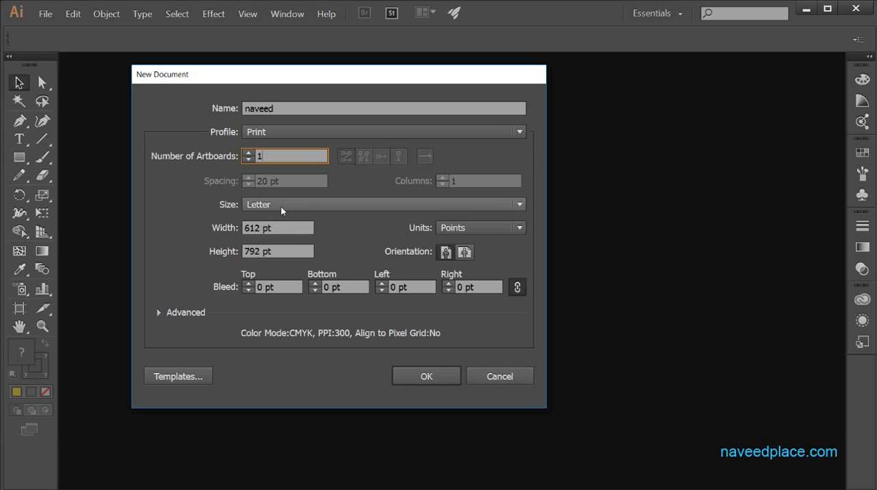
mouse_move(298, 209)
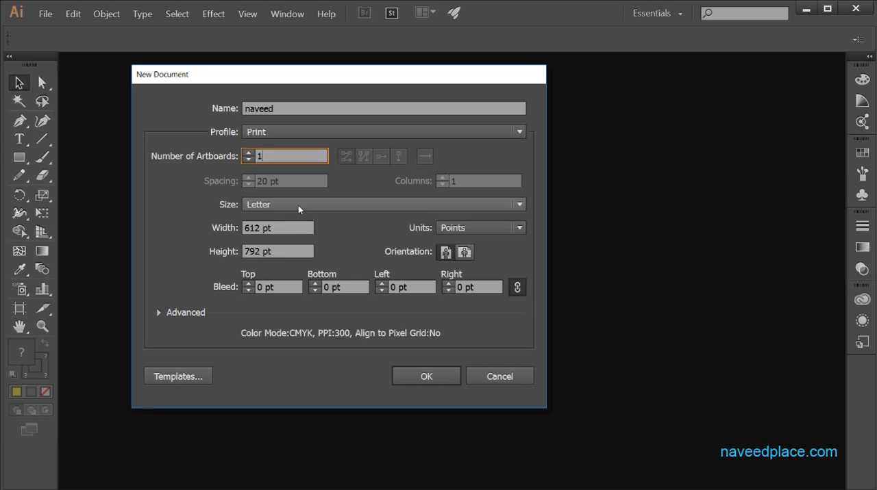
left_click(381, 204)
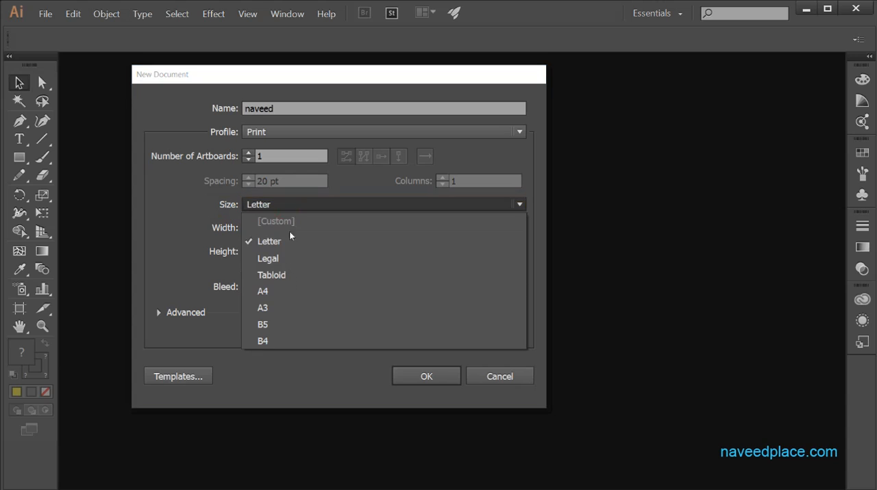
mouse_move(268, 250)
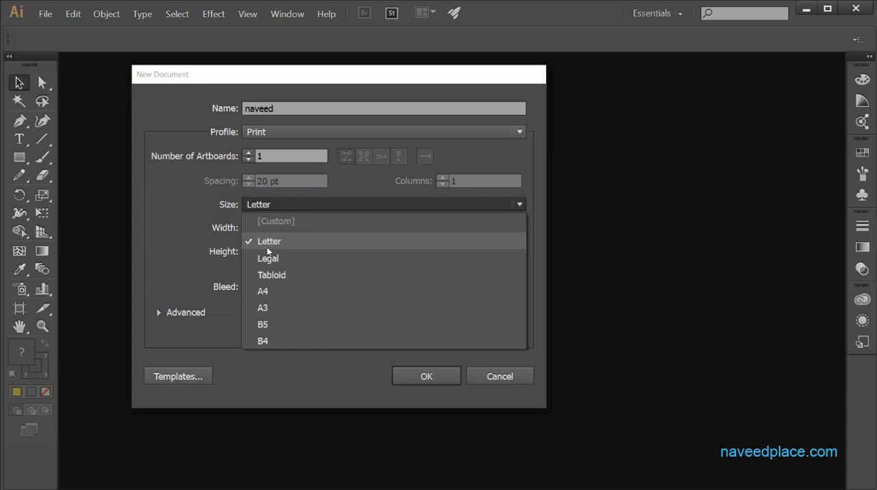
mouse_move(291, 250)
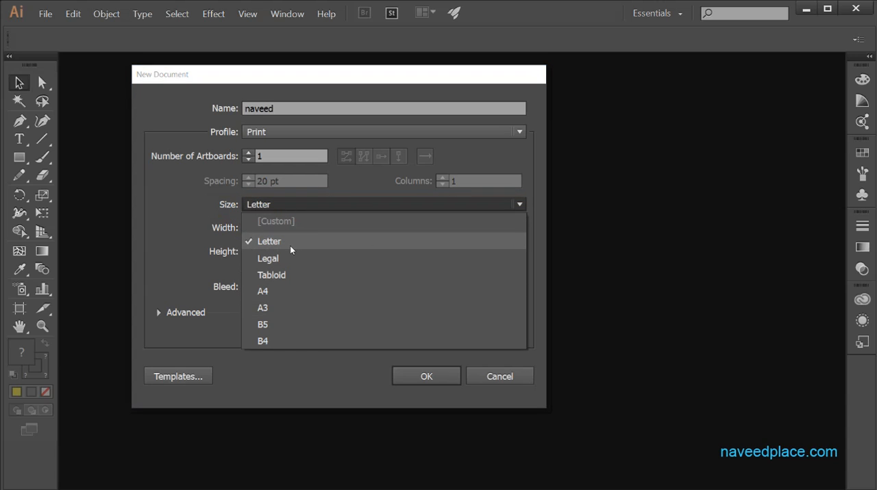
mouse_move(281, 291)
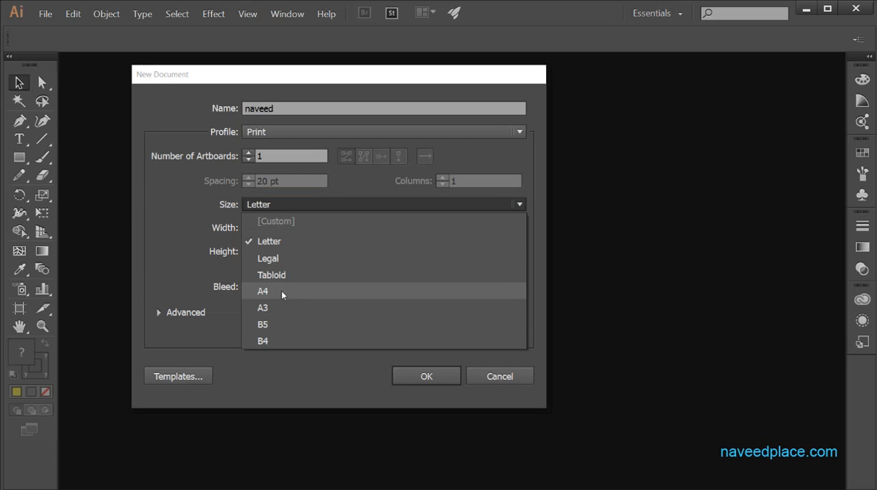
mouse_move(268, 325)
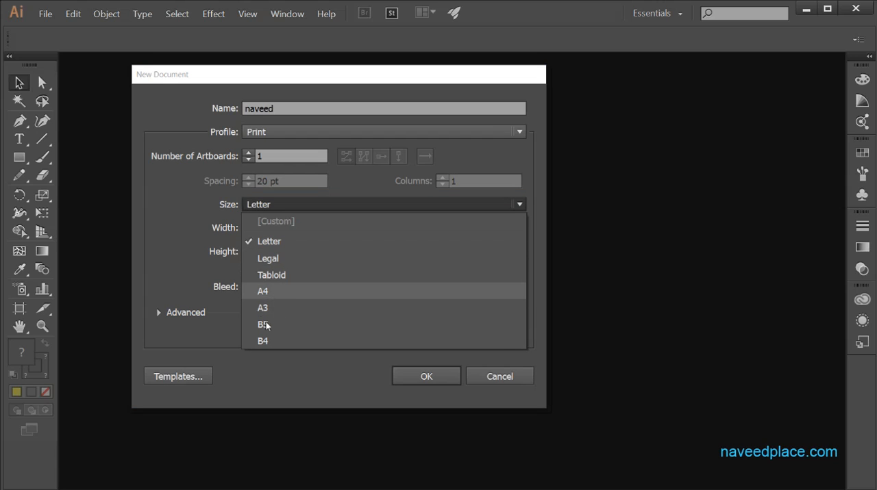
mouse_move(363, 308)
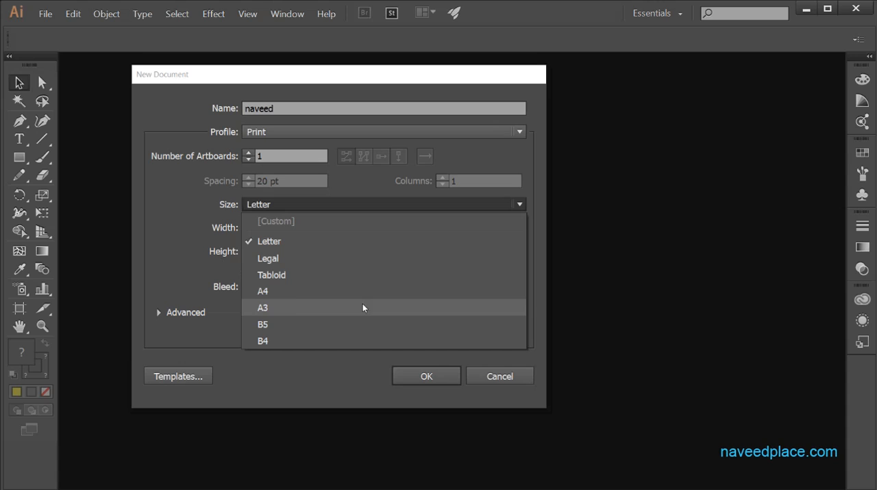
mouse_move(318, 311)
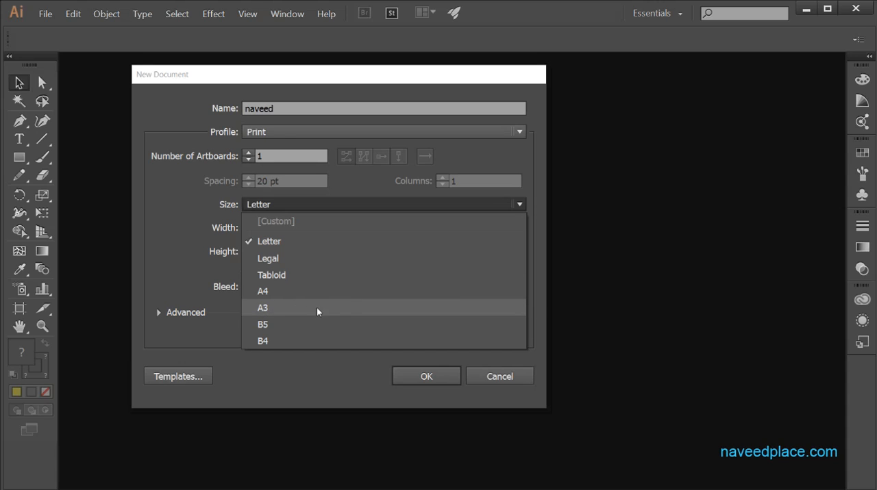
Step: Choose A3 (841.89 x 1190.55 pt) from the size list
left_click(263, 308)
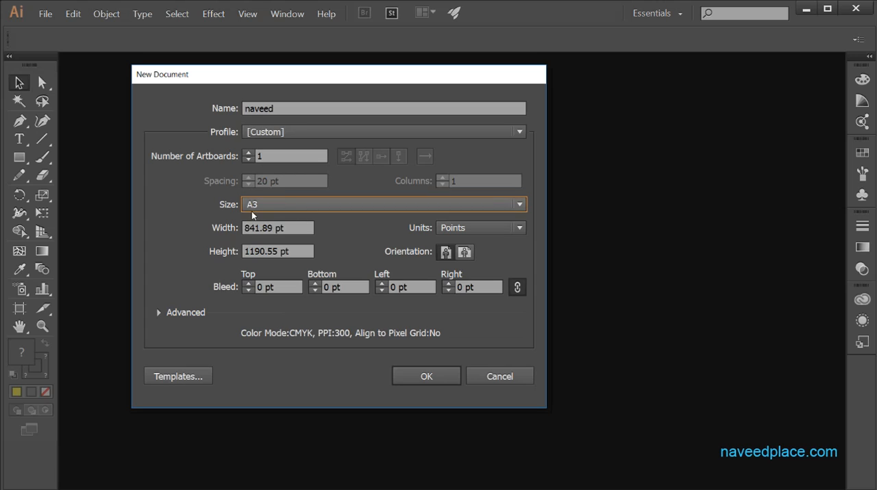
mouse_move(228, 245)
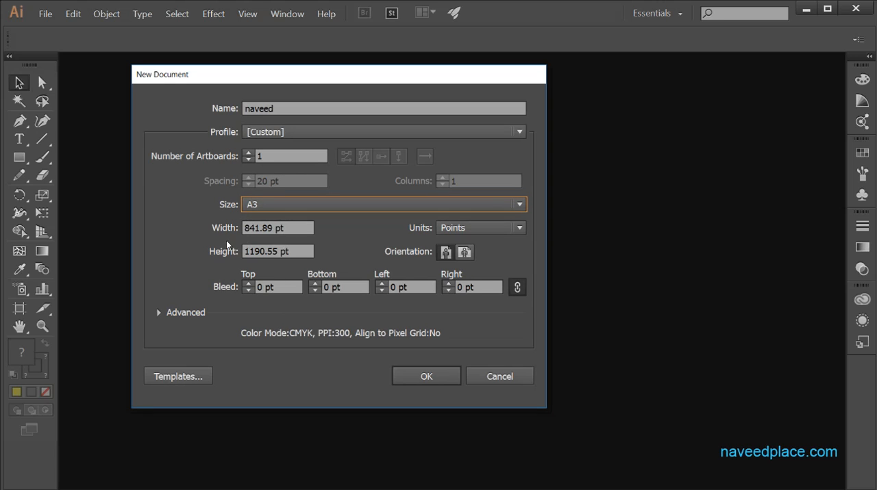
mouse_move(232, 267)
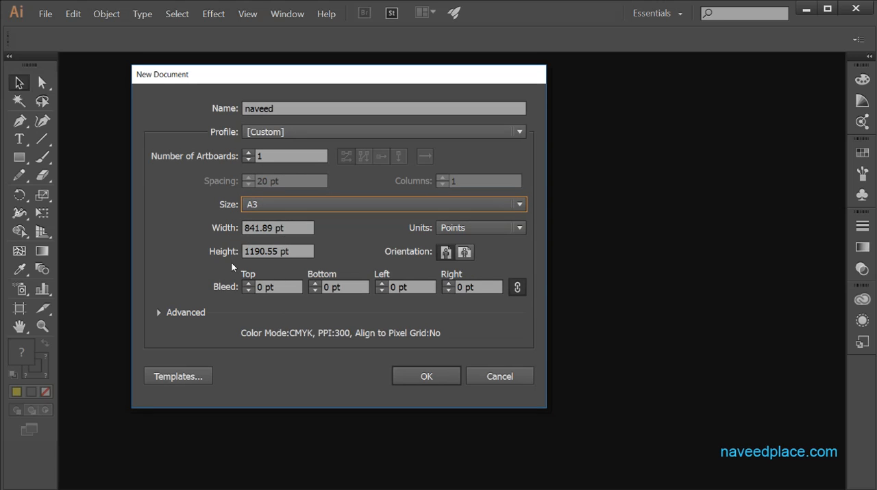
mouse_move(541, 251)
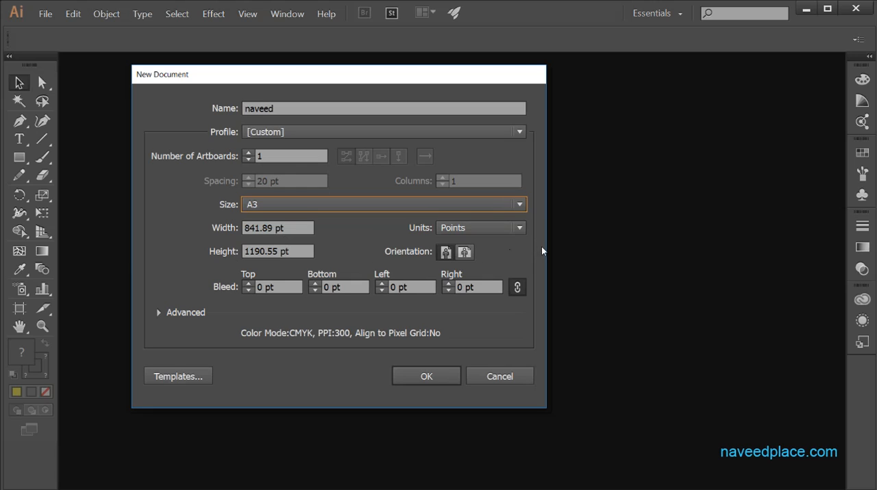
mouse_move(486, 259)
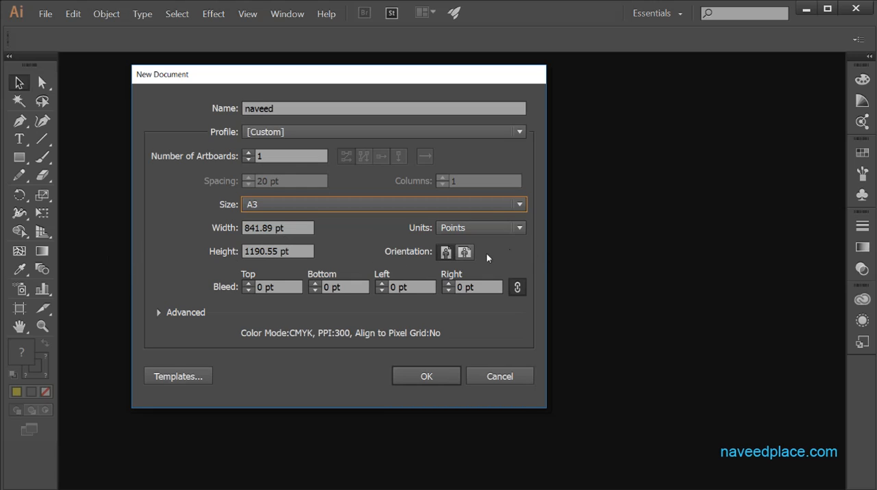
mouse_move(284, 71)
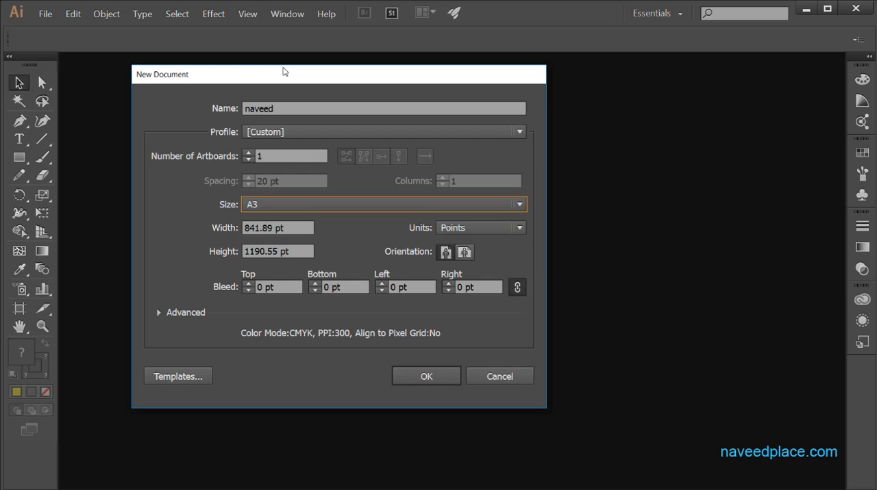
mouse_move(301, 361)
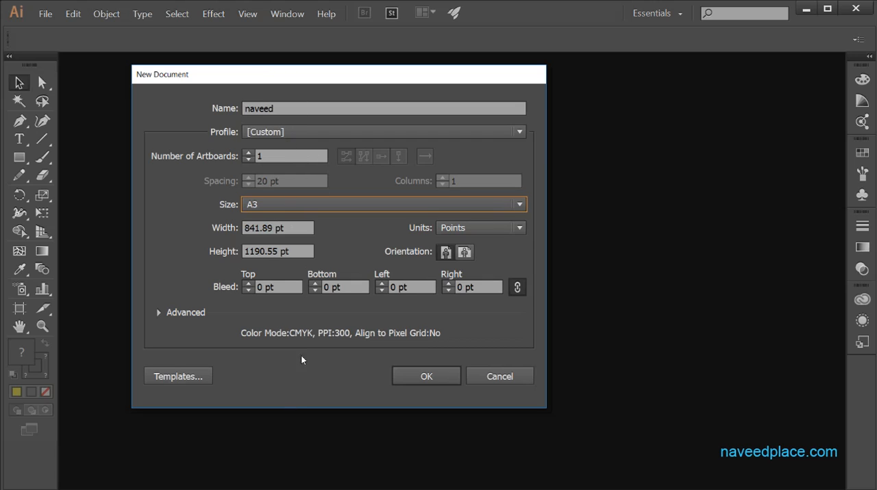
mouse_move(287, 262)
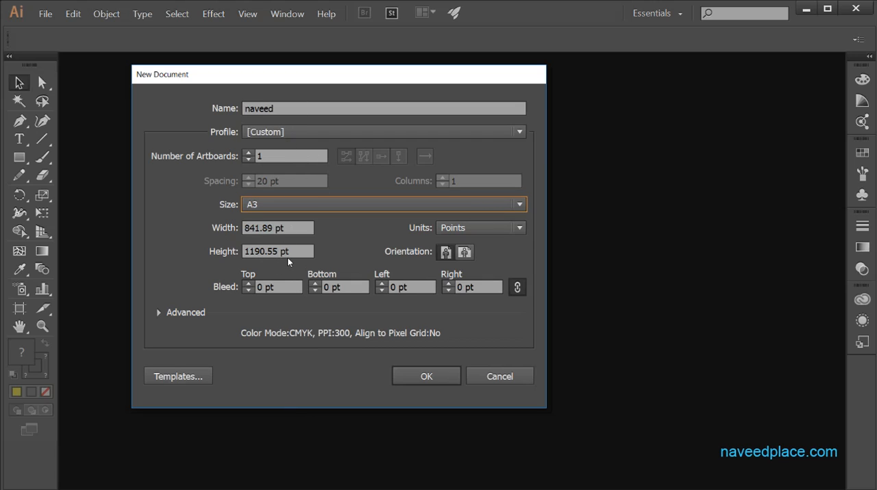
mouse_move(293, 238)
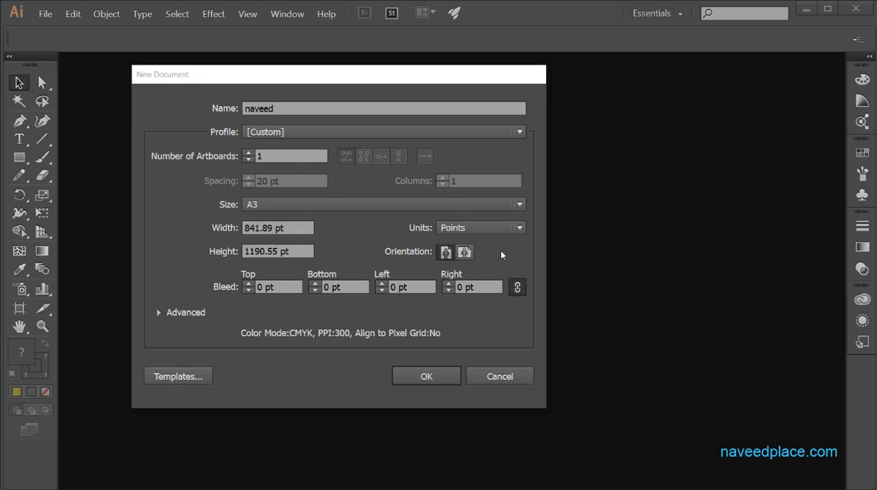
mouse_move(546, 289)
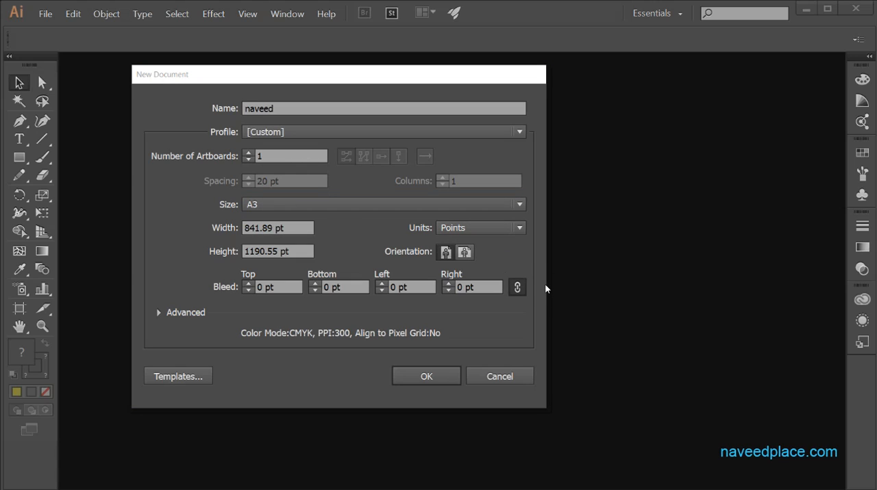
mouse_move(497, 242)
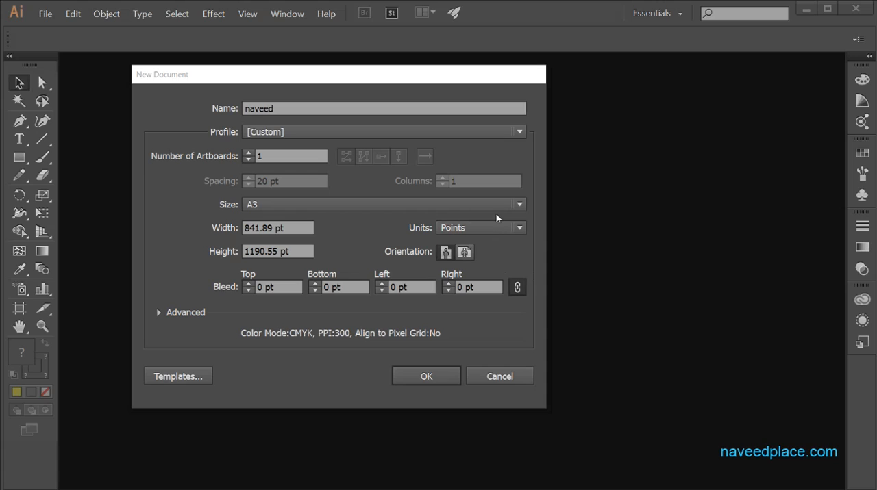
Step: Show the Units list: Points, Picas, Inches, Millimeters, Centimeters, Pixels
left_click(518, 228)
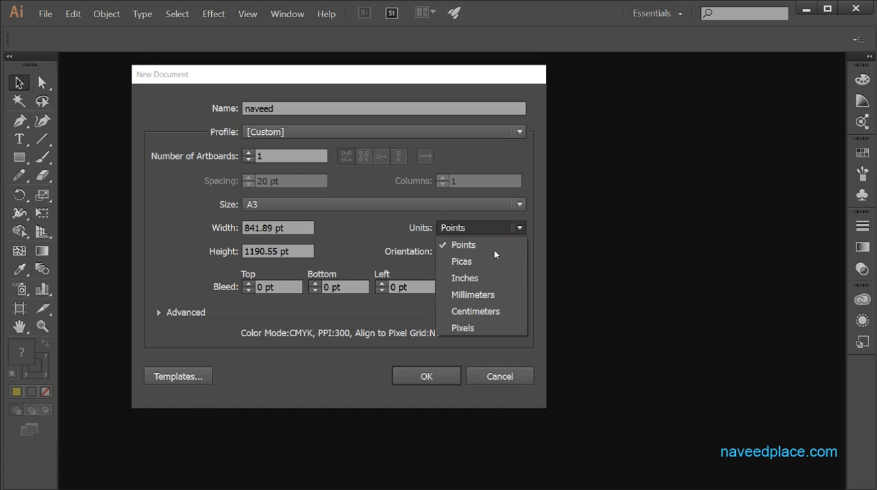
mouse_move(93, 265)
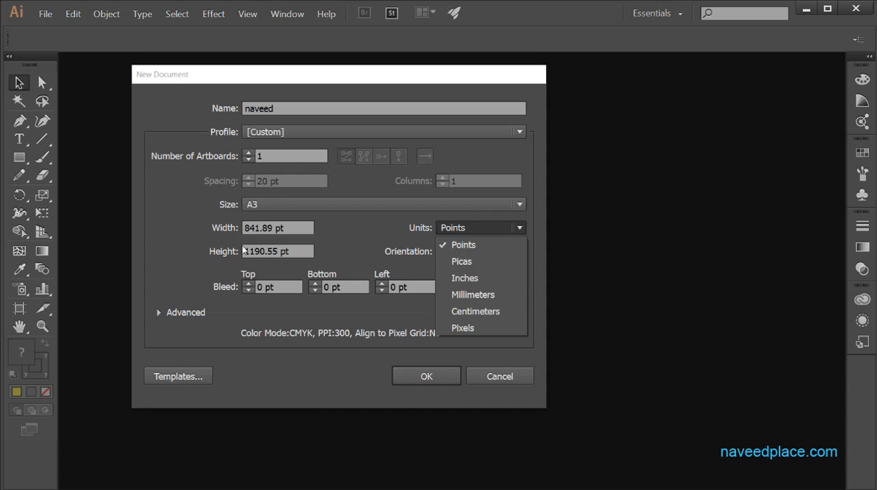
mouse_move(465, 278)
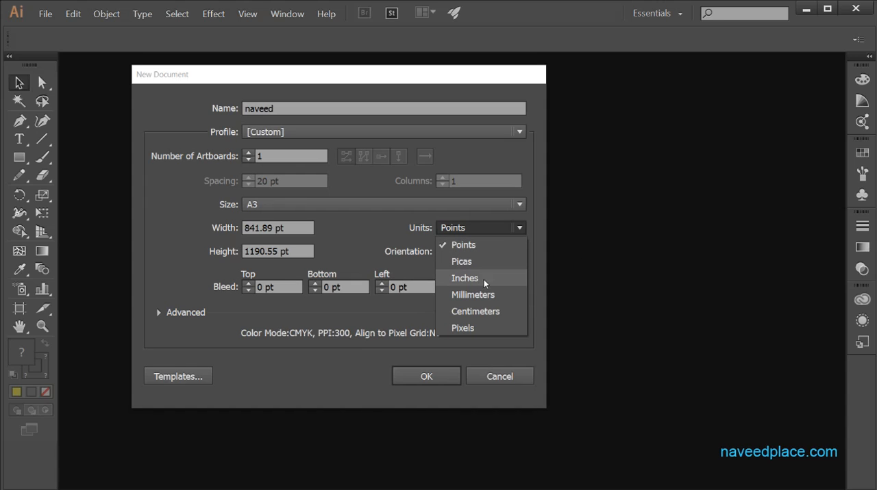
mouse_move(462, 328)
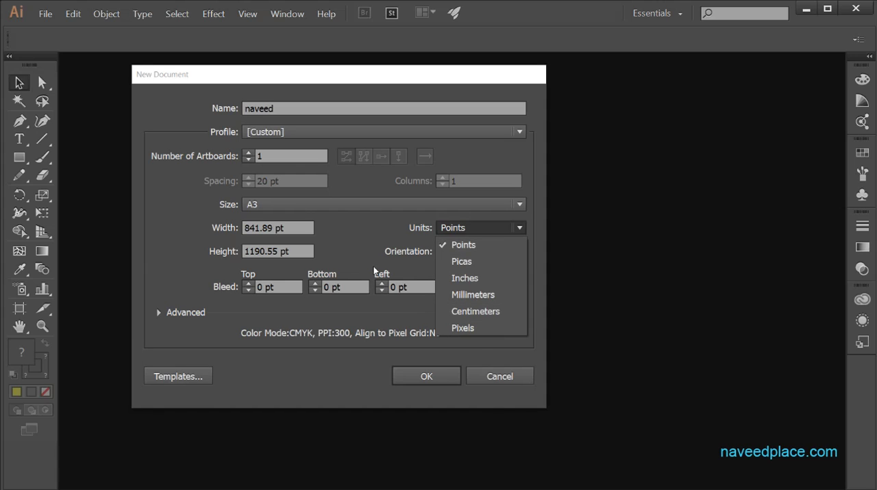
Step: Dismiss the Units list, leaving the unit as Points
left_click(463, 244)
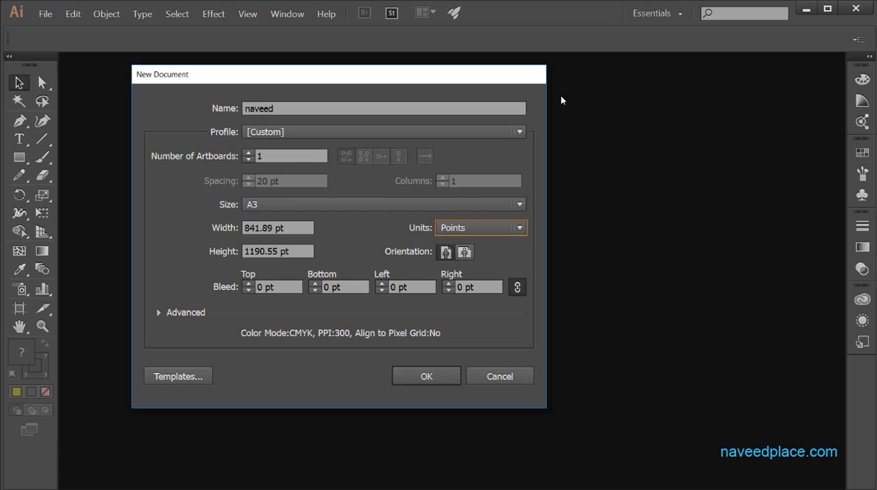
mouse_move(580, 432)
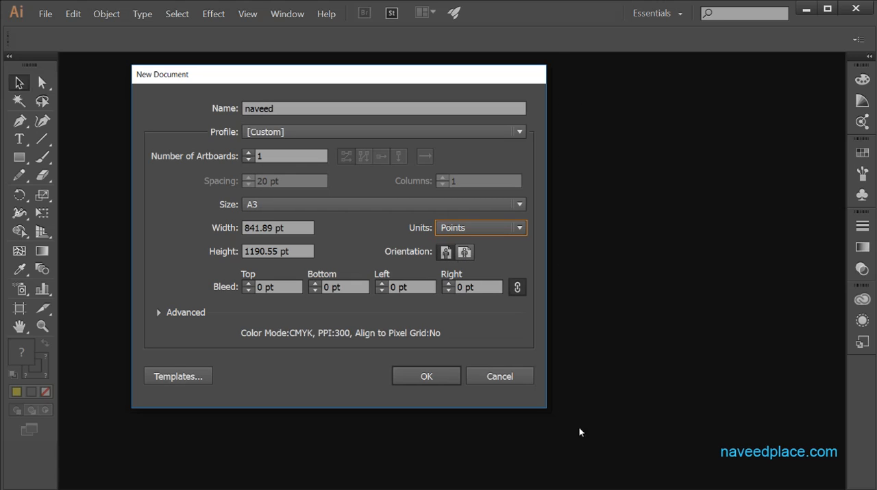
mouse_move(710, 180)
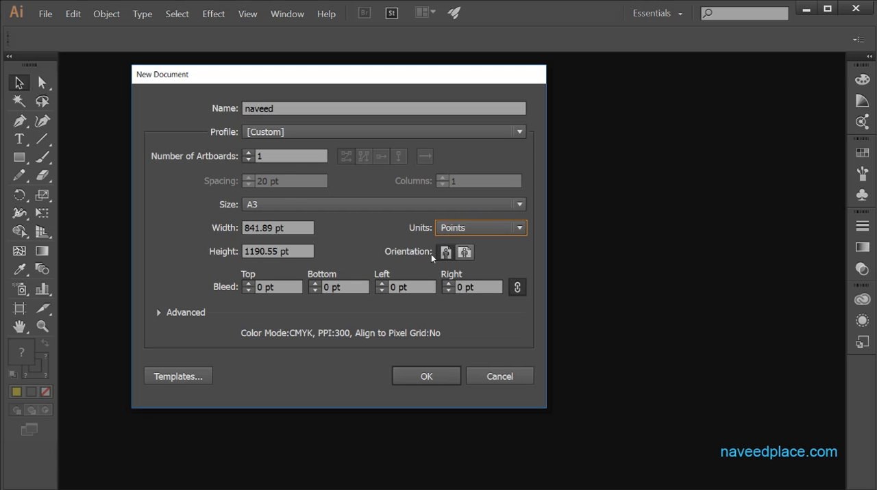
mouse_move(130, 253)
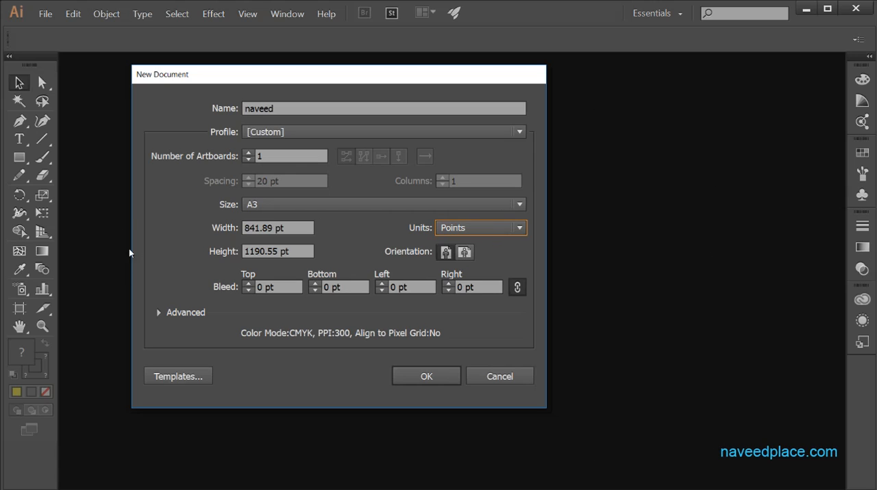
mouse_move(424, 178)
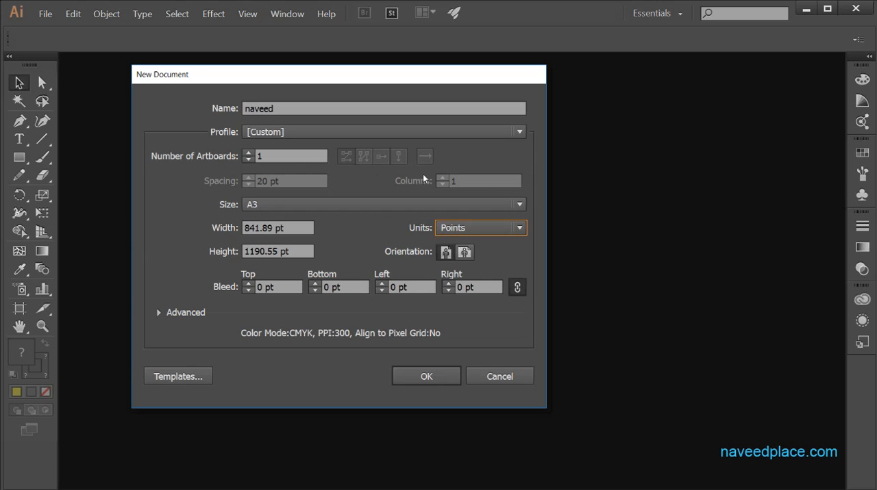
mouse_move(696, 215)
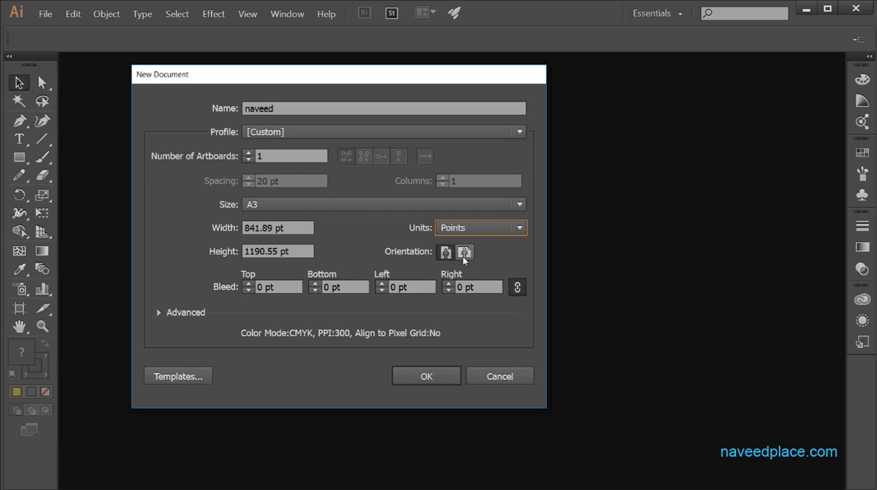
mouse_move(751, 363)
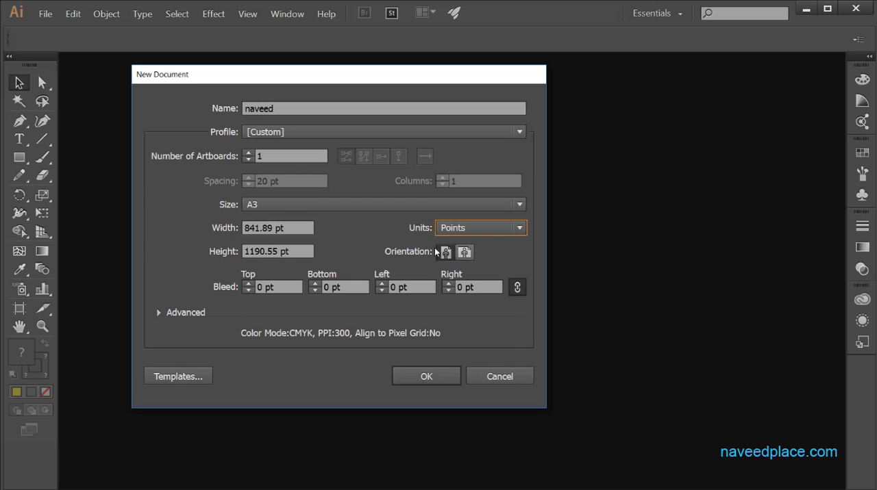
mouse_move(446, 252)
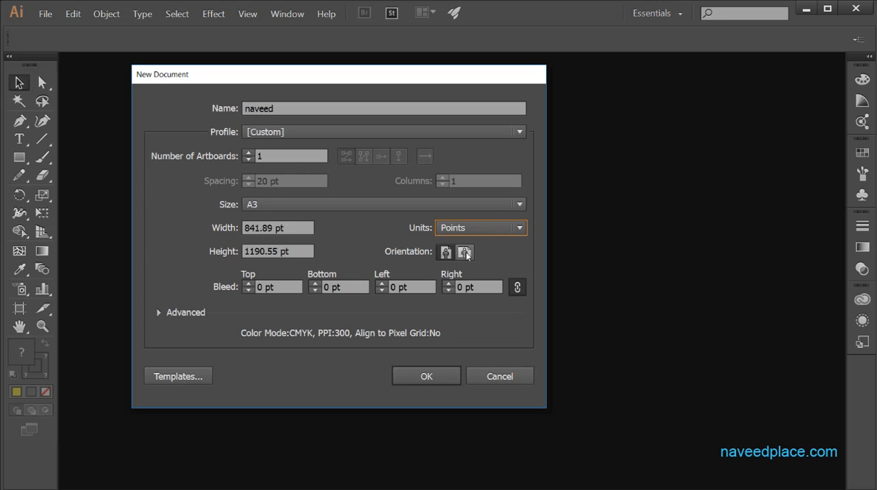
mouse_move(243, 306)
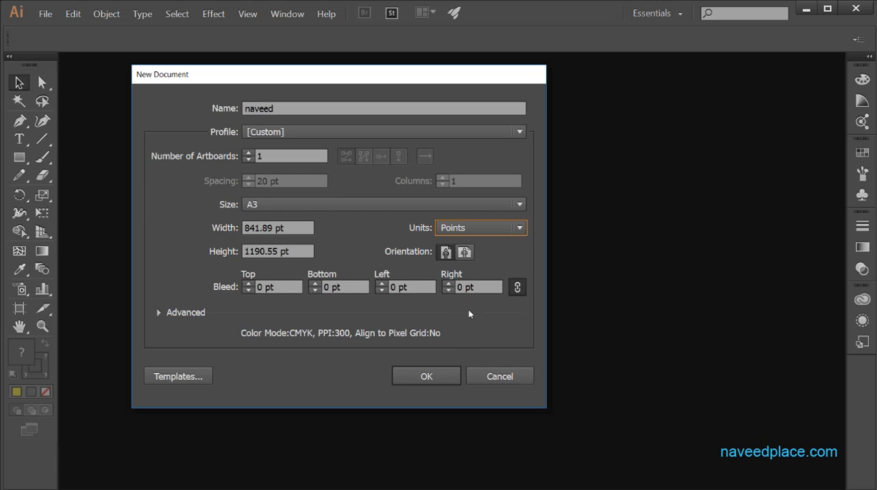
Step: Confirm the dialog to open the blank A3 portrait 'naveed' document
left_click(425, 376)
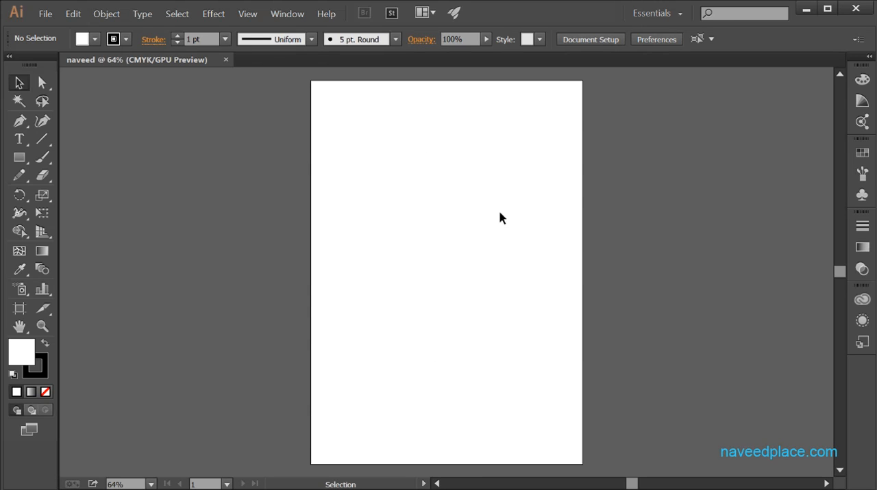
mouse_move(459, 170)
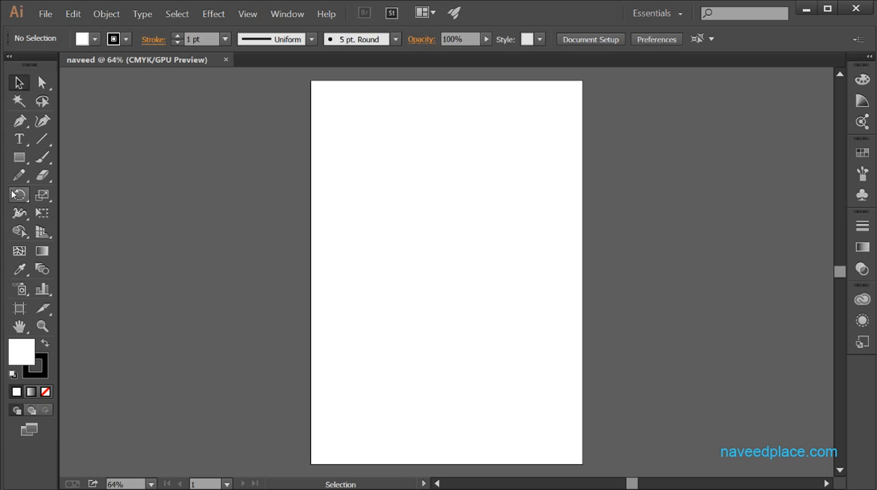
mouse_move(286, 219)
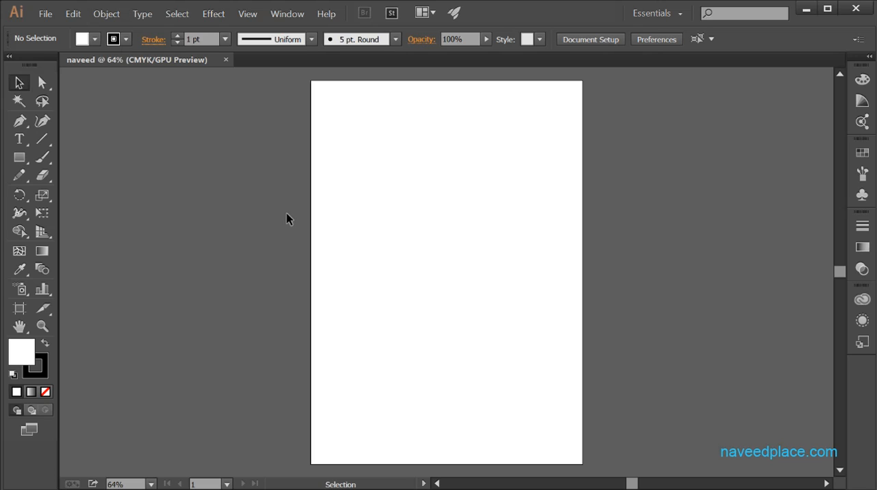
mouse_move(492, 264)
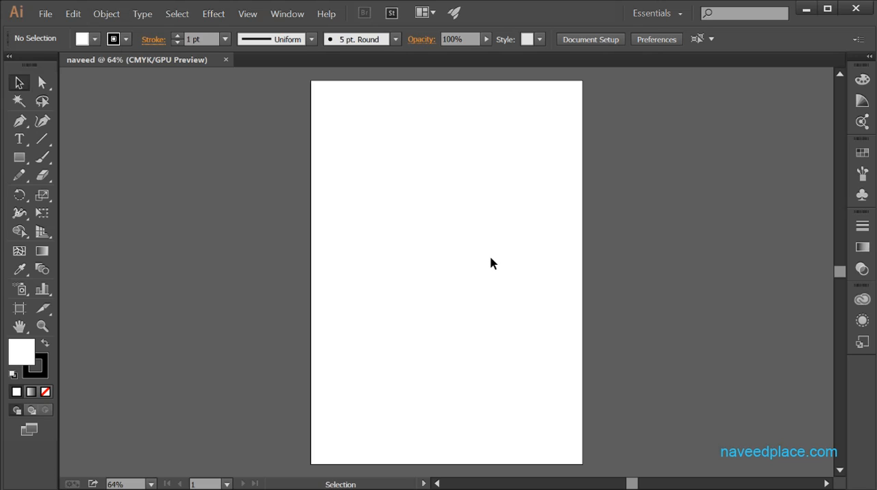
mouse_move(45, 13)
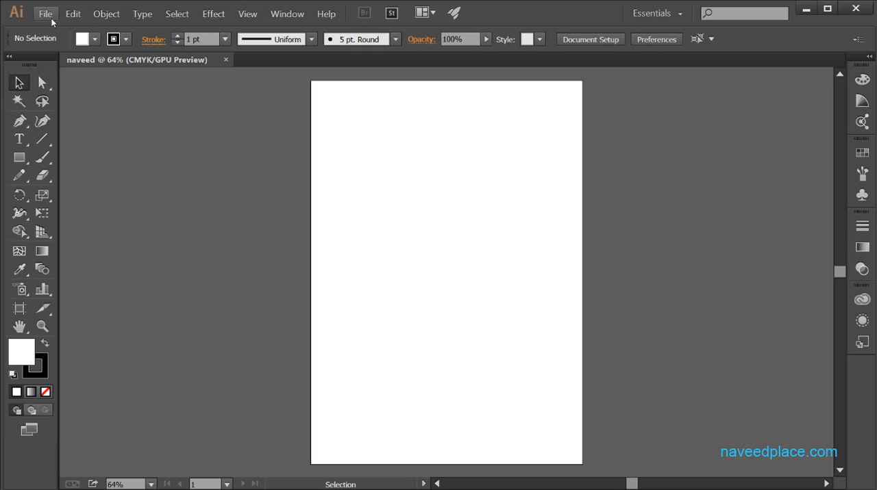
mouse_move(814, 26)
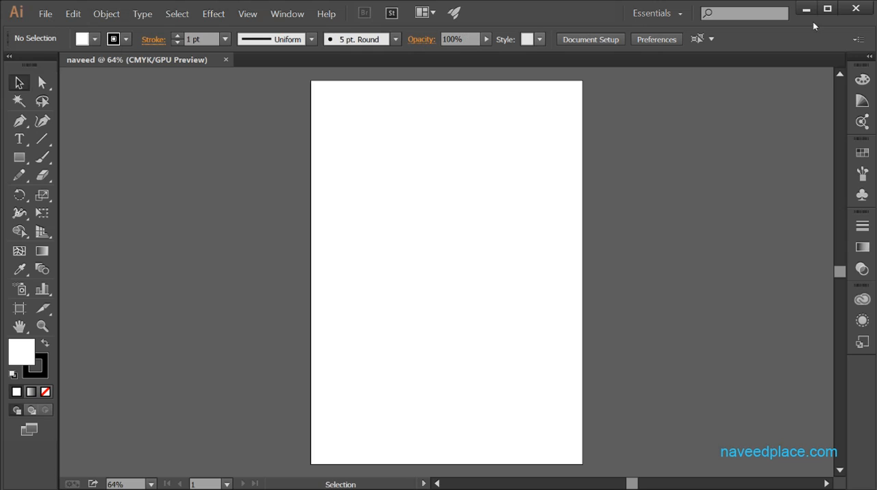